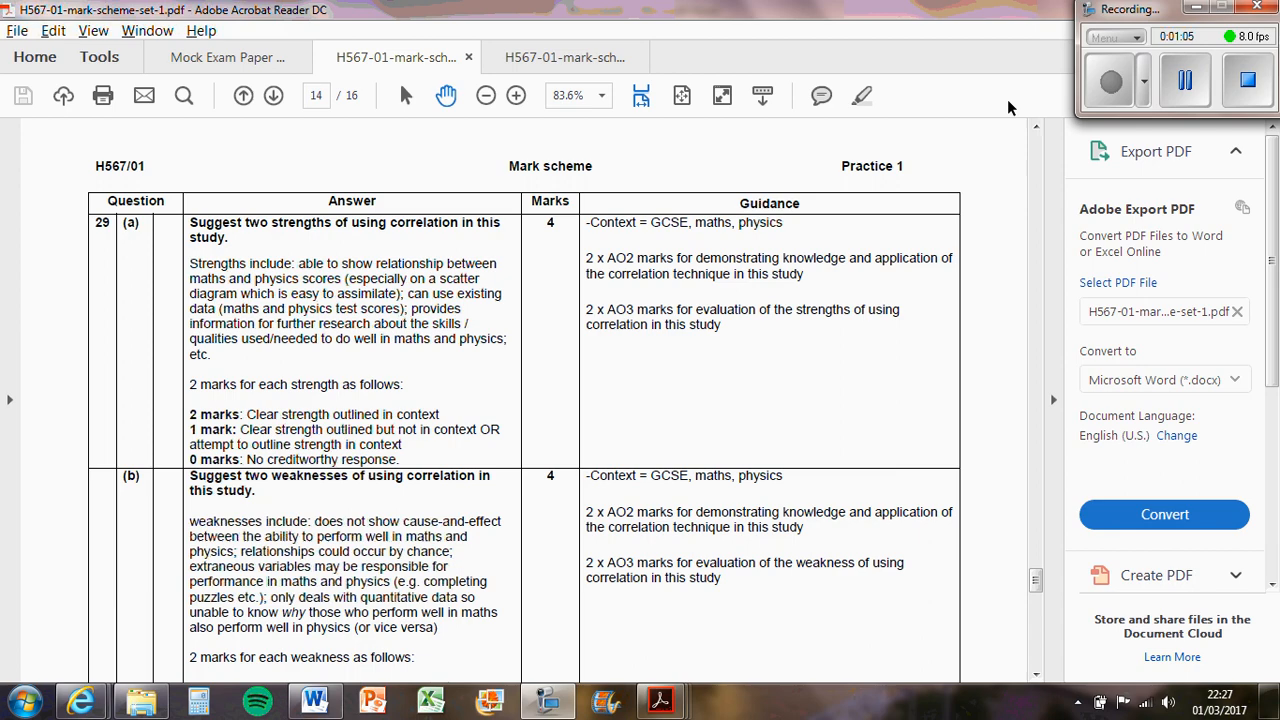
pyautogui.moveTo(896, 480)
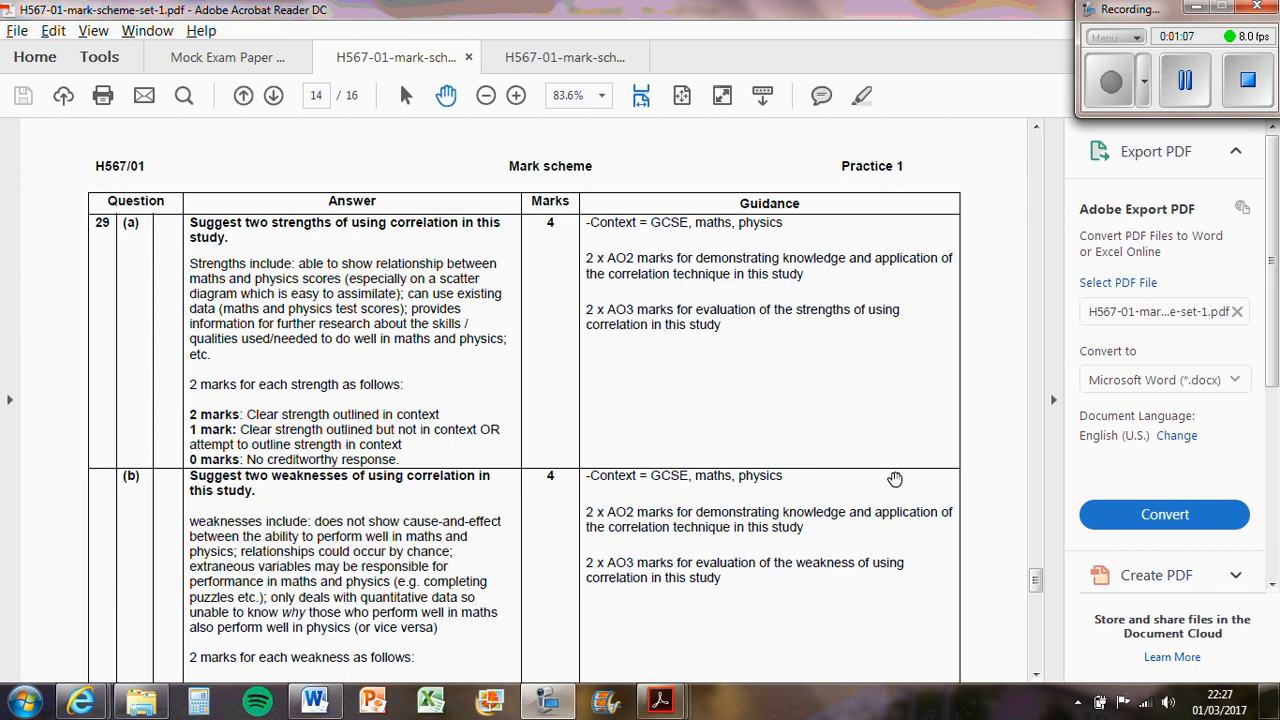
pyautogui.scroll(-3)
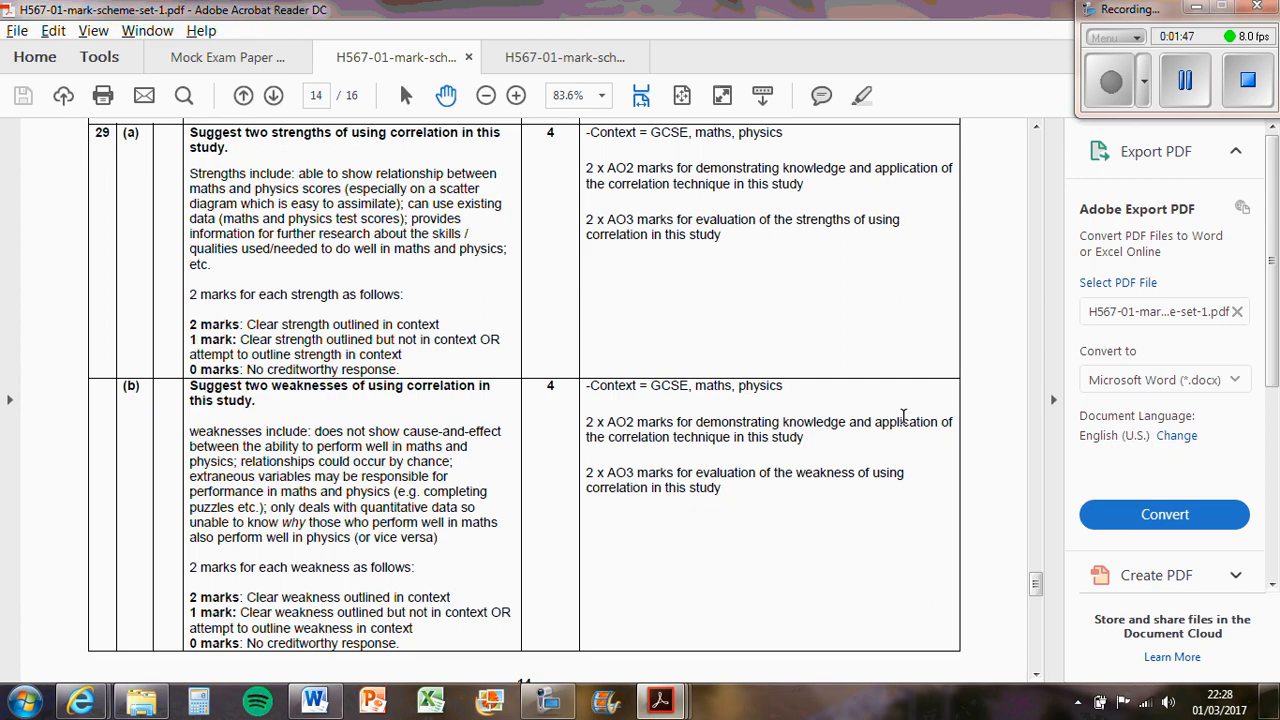
pyautogui.moveTo(910, 406)
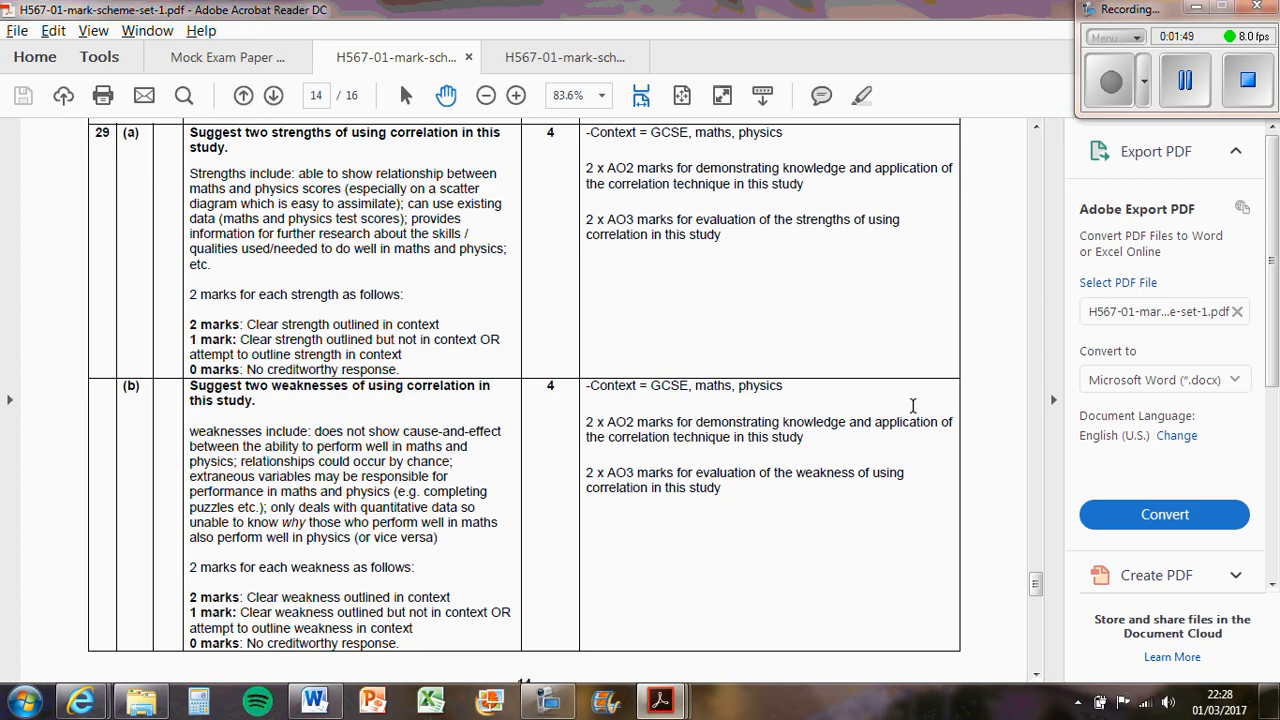
pyautogui.moveTo(804, 368)
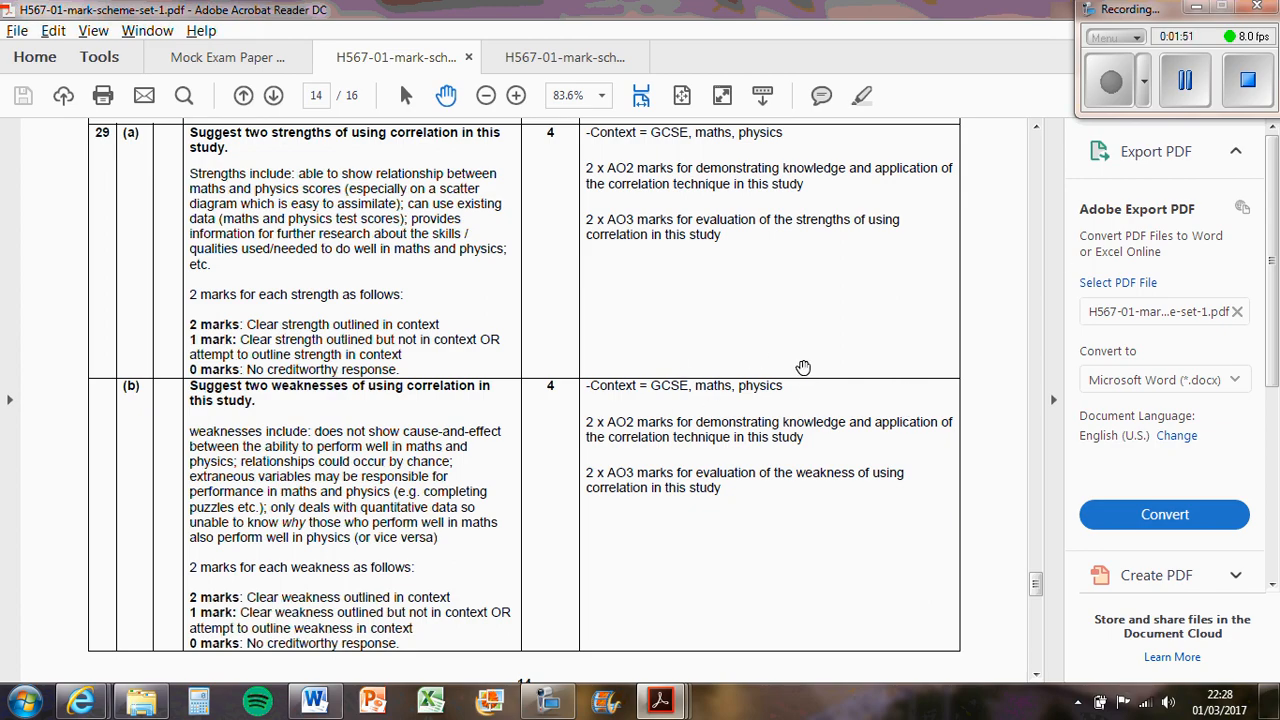